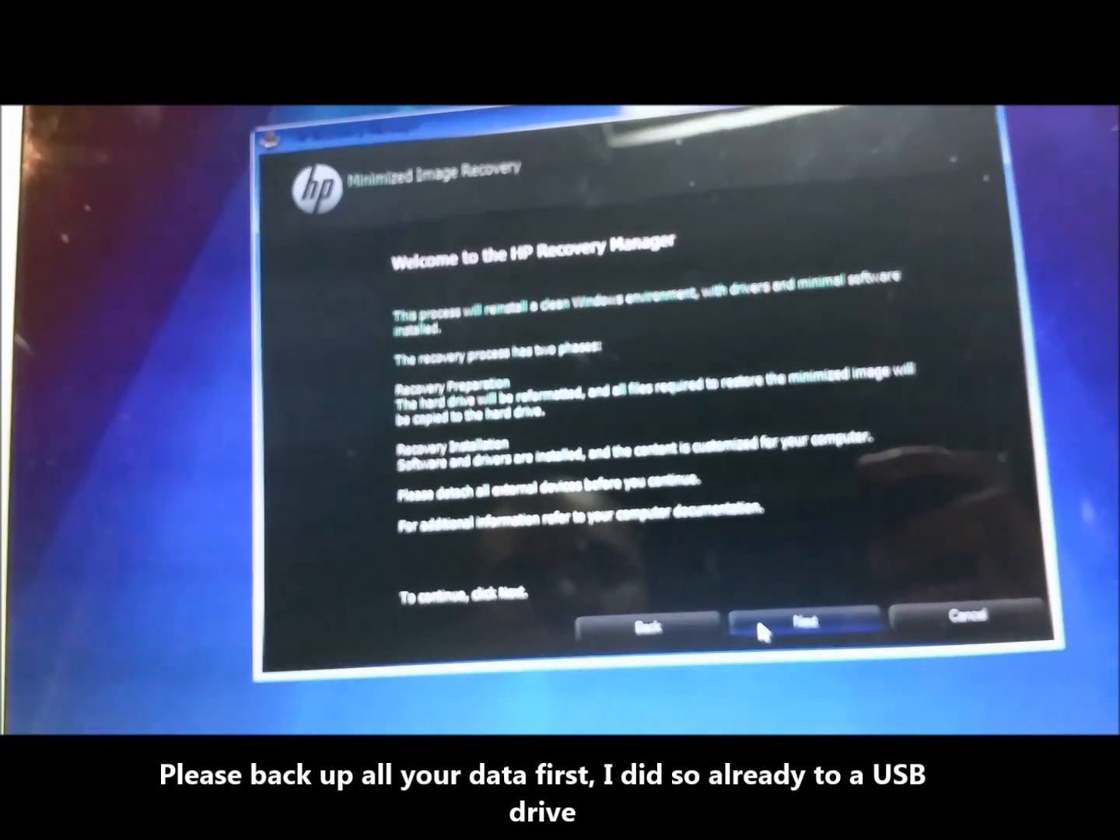
Continue past the HP Recovery Manager welcome screen to start Minimized Image Recovery preparation
{"action": "left_click", "coordinate": [803, 626]}
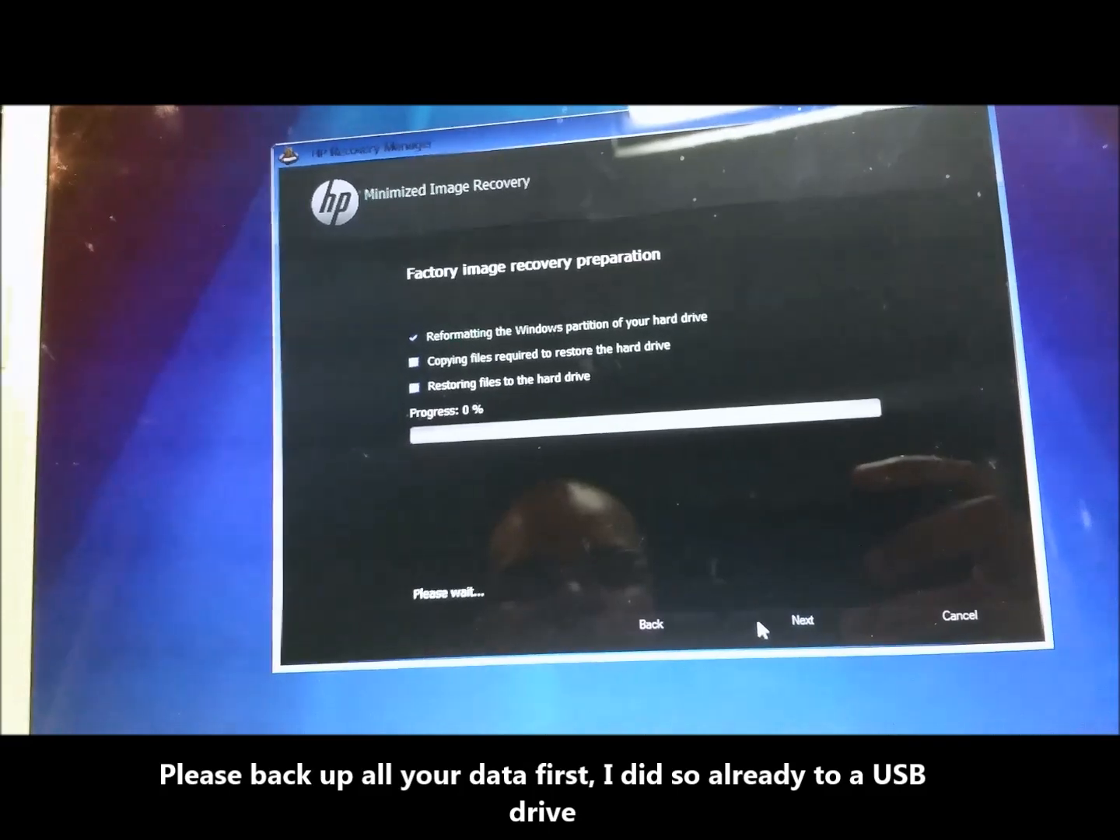